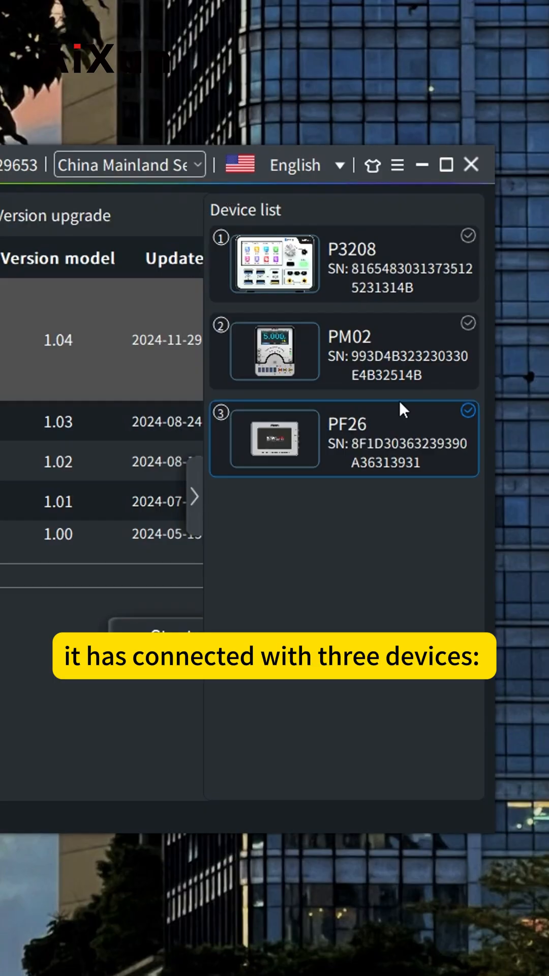
mouse_move(367, 280)
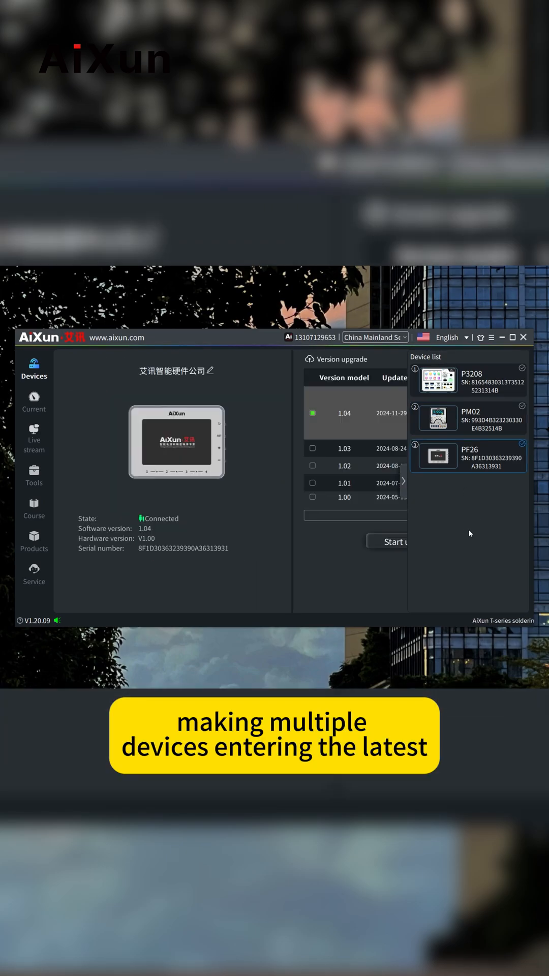
Upgrade the PM02 firmware, then show P3208, PM02 and PF26 in the live stream view
left_click(387, 541)
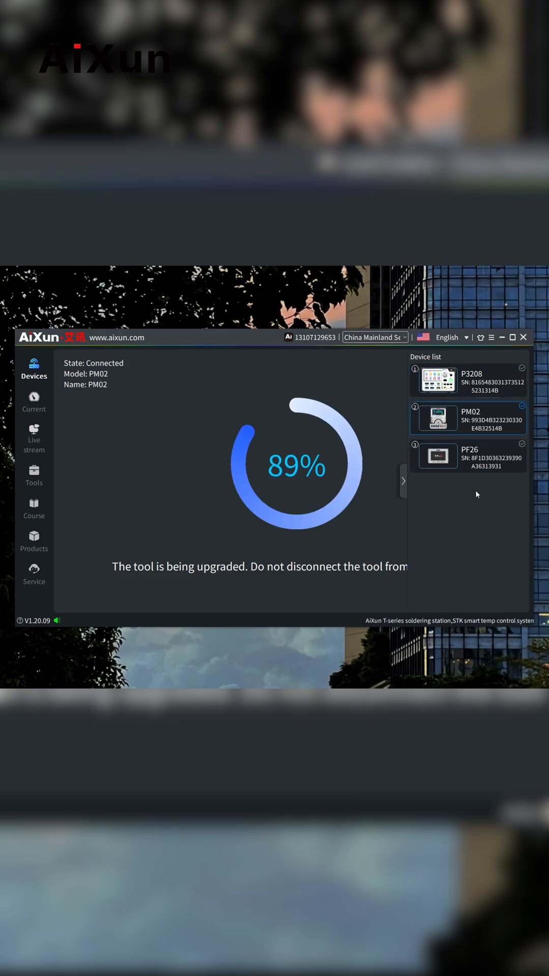
left_click(468, 457)
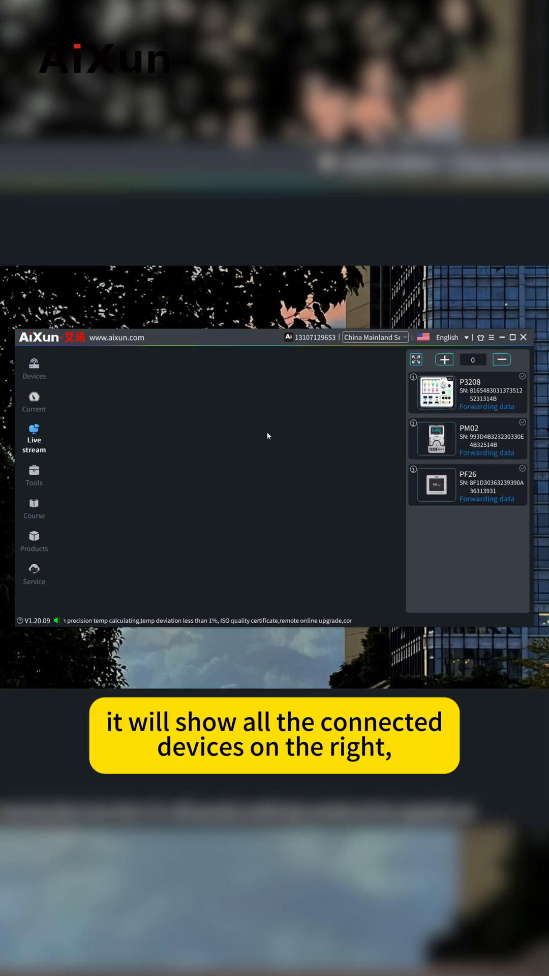
Stream the three devices' channels, then switch to a single split screen showing Channel 1
left_click(467, 392)
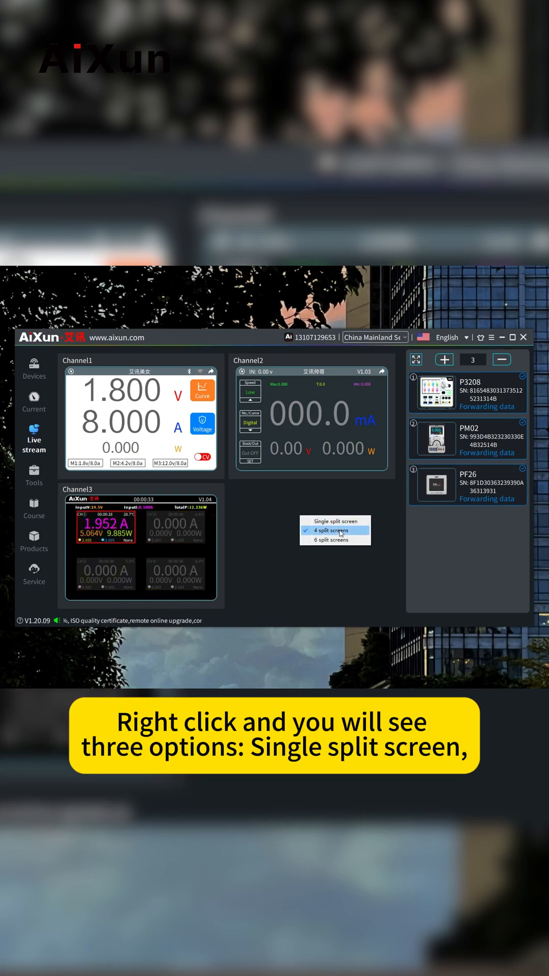
left_click(330, 520)
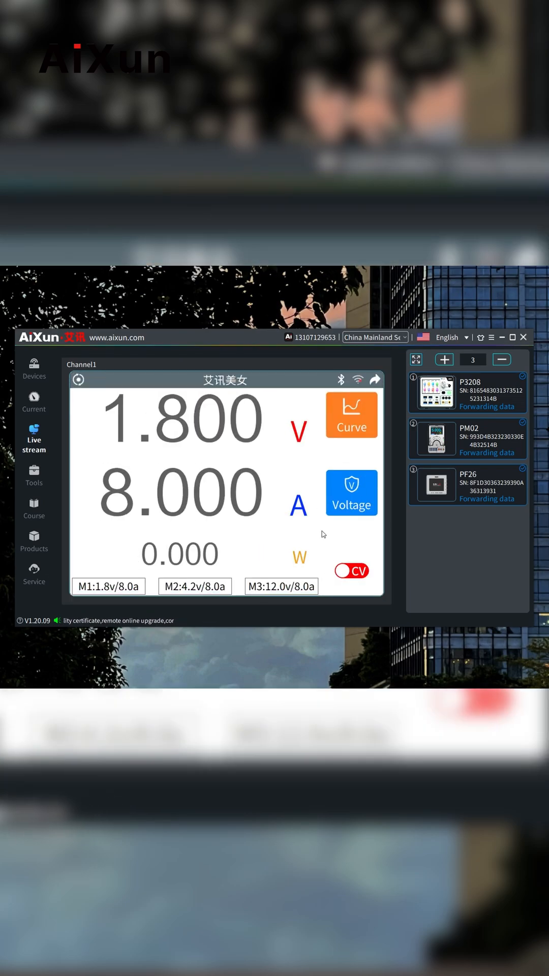